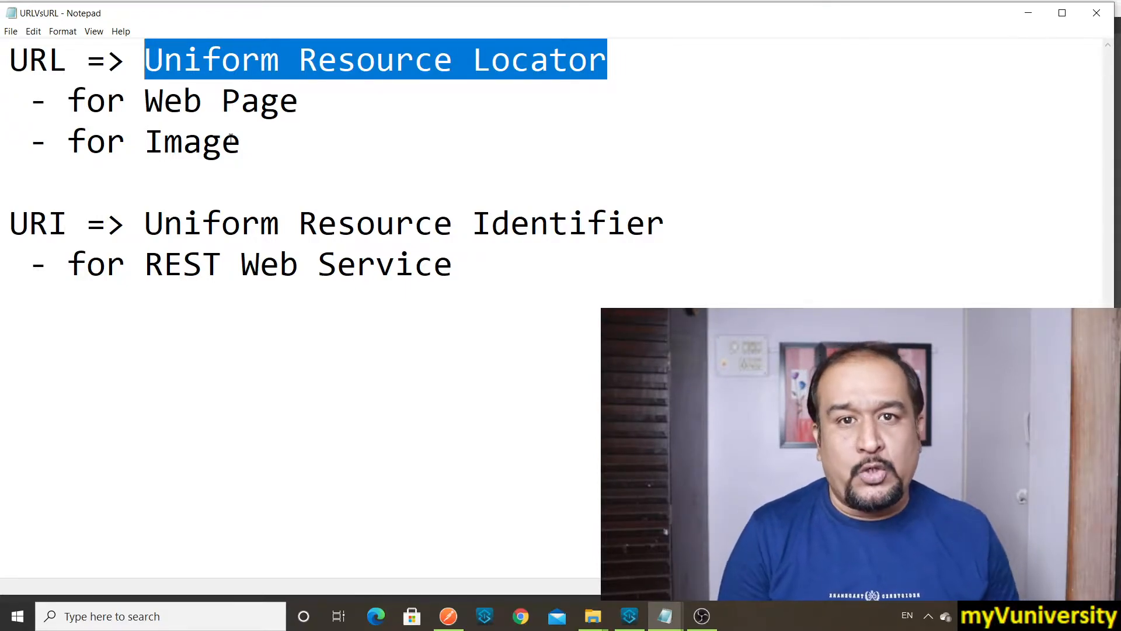
mouse_move(293, 41)
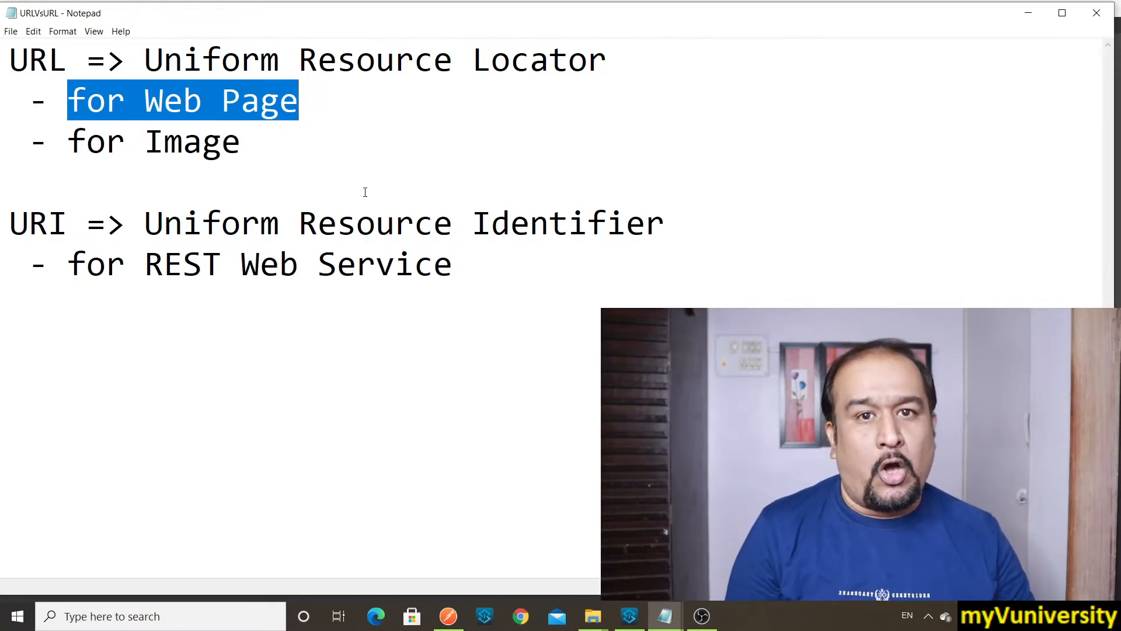
mouse_move(352, 118)
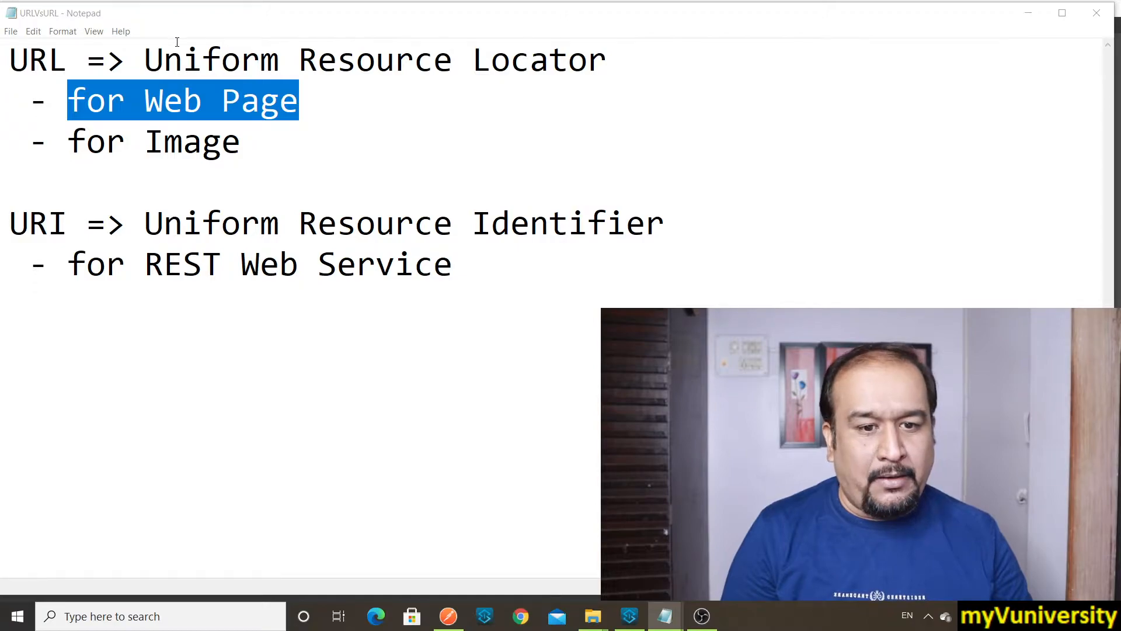
left_click(520, 615)
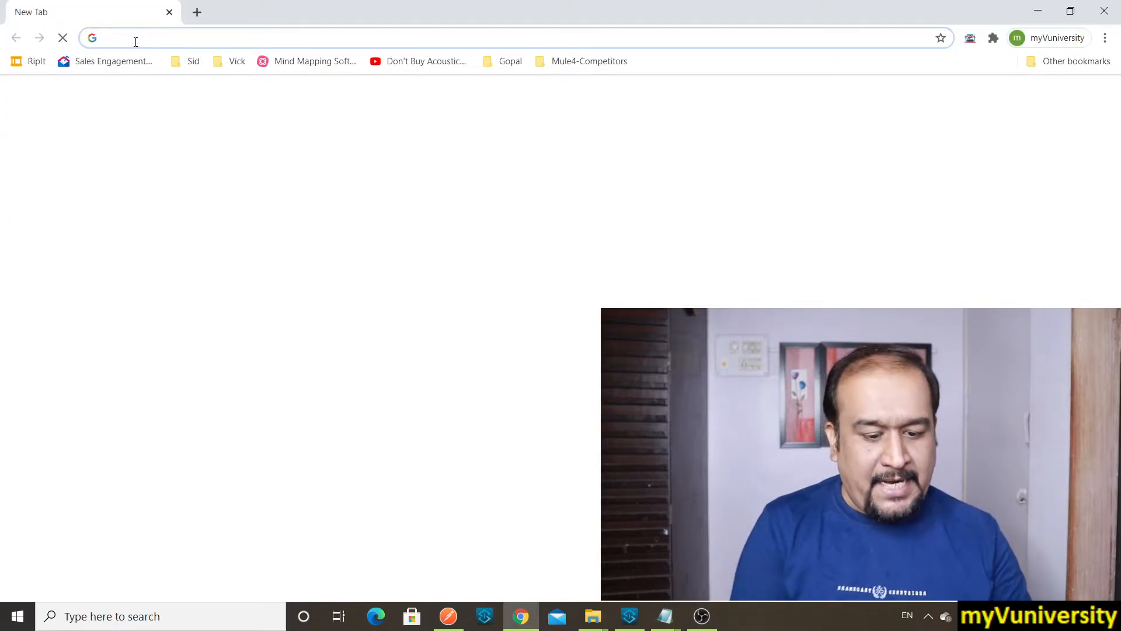
type("www.indiatimes.com")
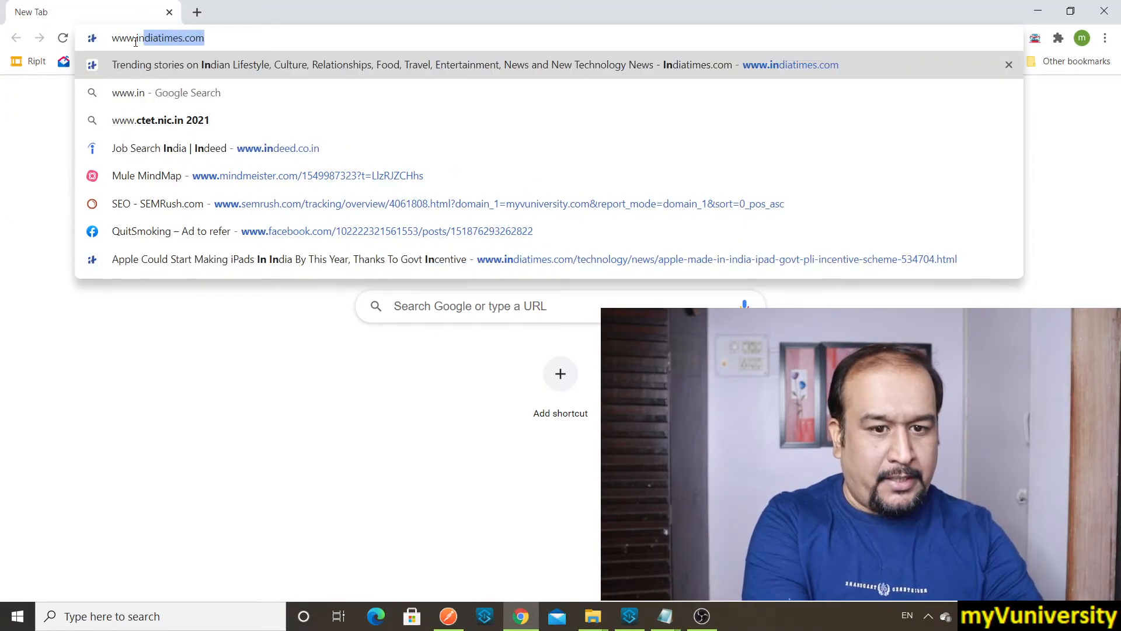
key("Return")
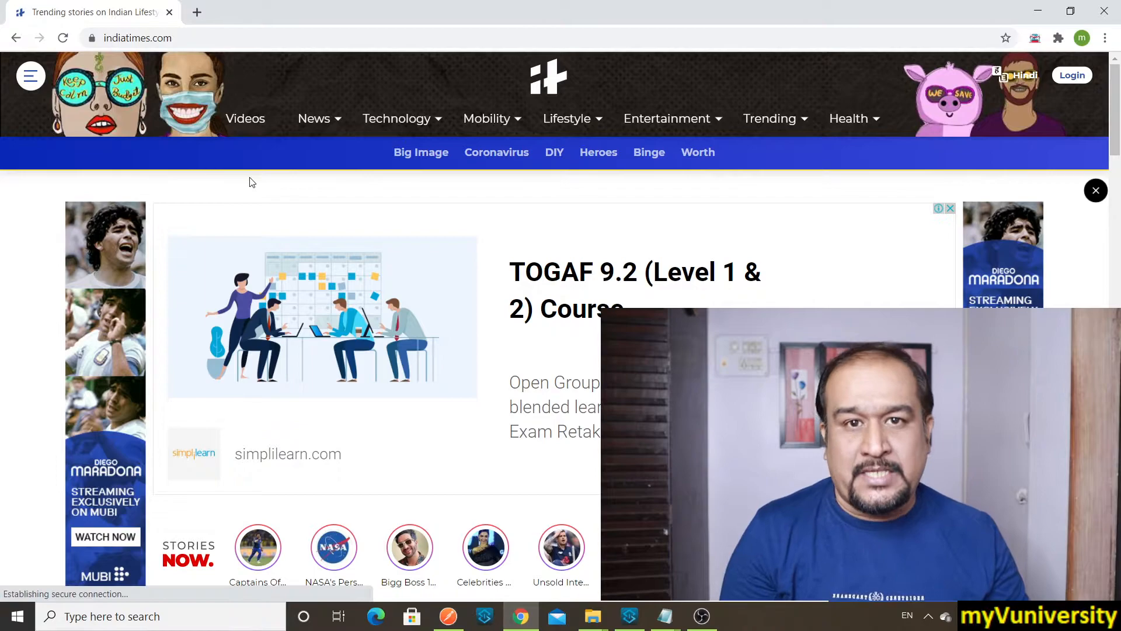
scroll("down", 3)
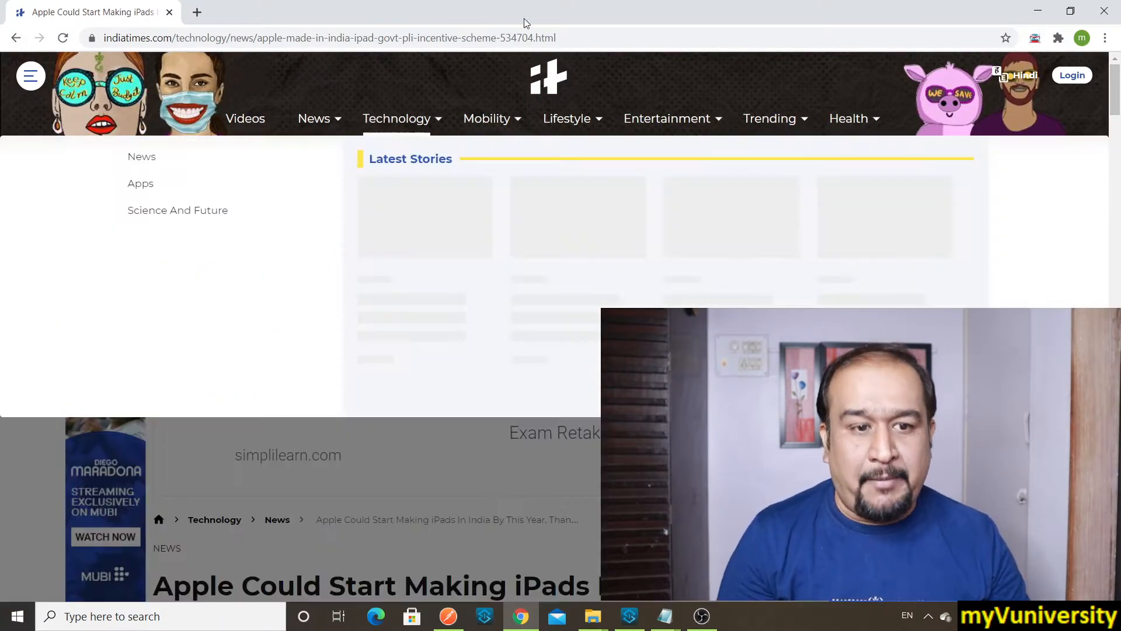
Select the article's web address and look over the page around its lead image
left_click(329, 38)
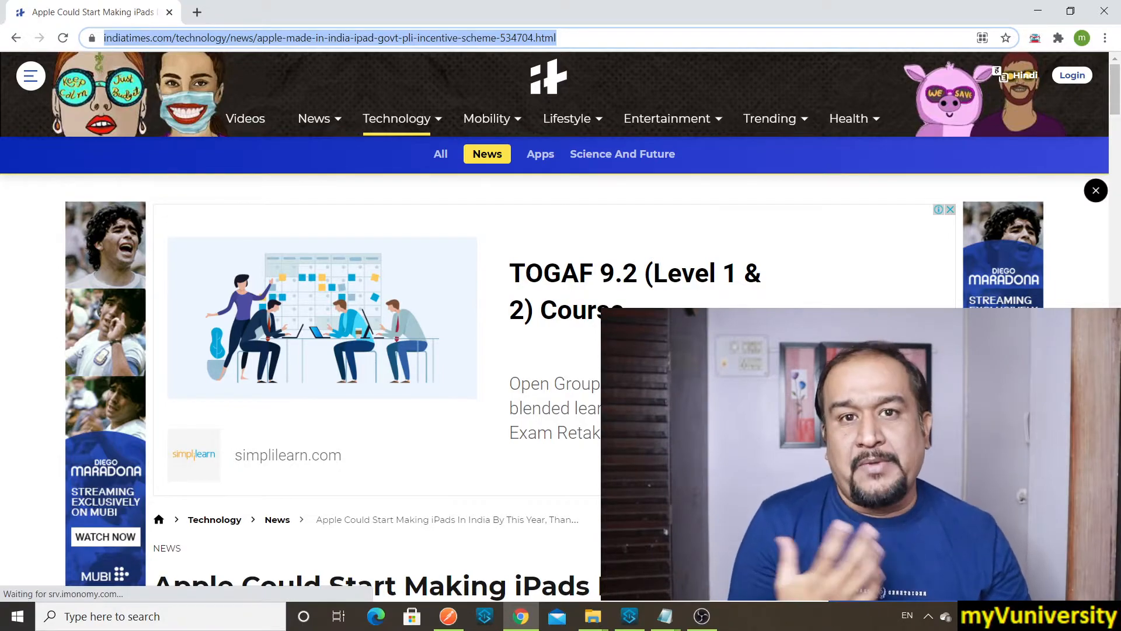
scroll("down", 3)
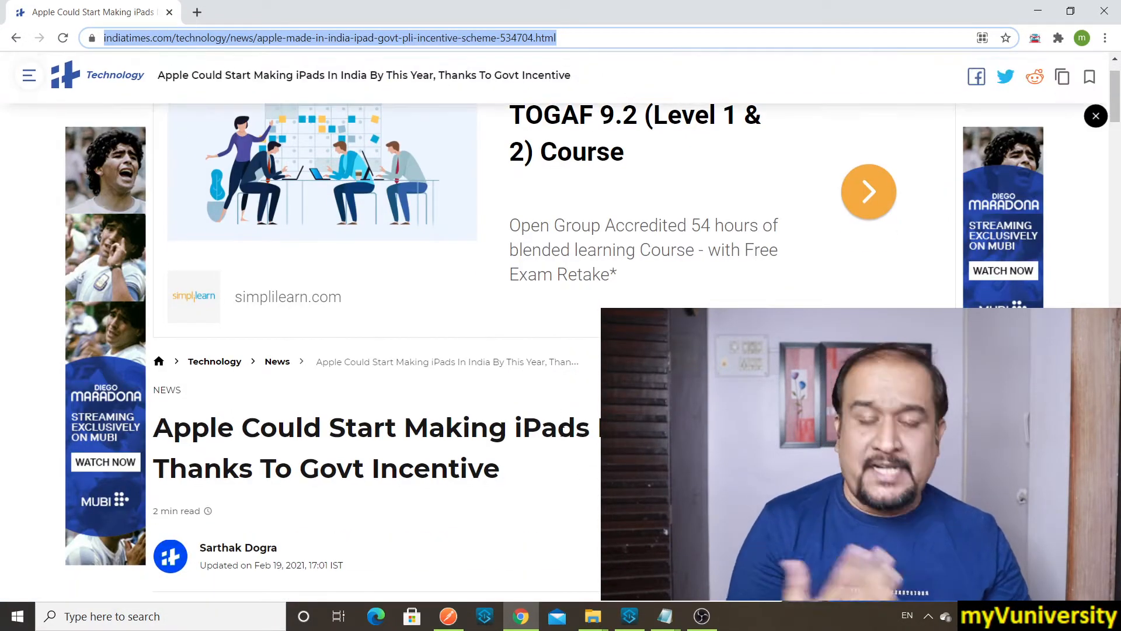
scroll("up", 3)
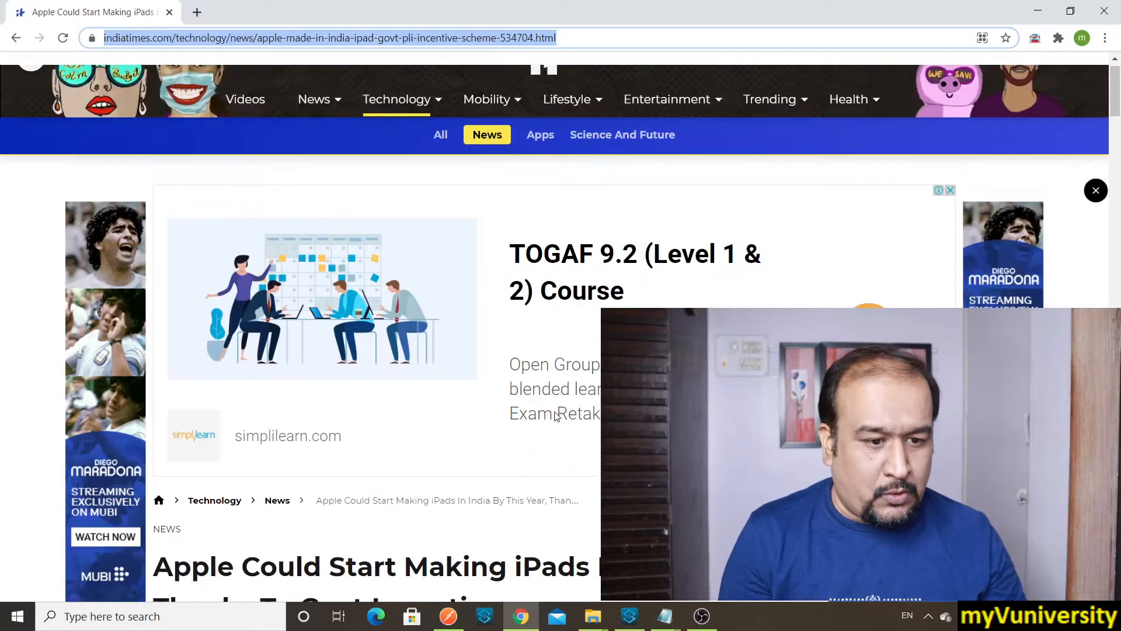
scroll("down", 3)
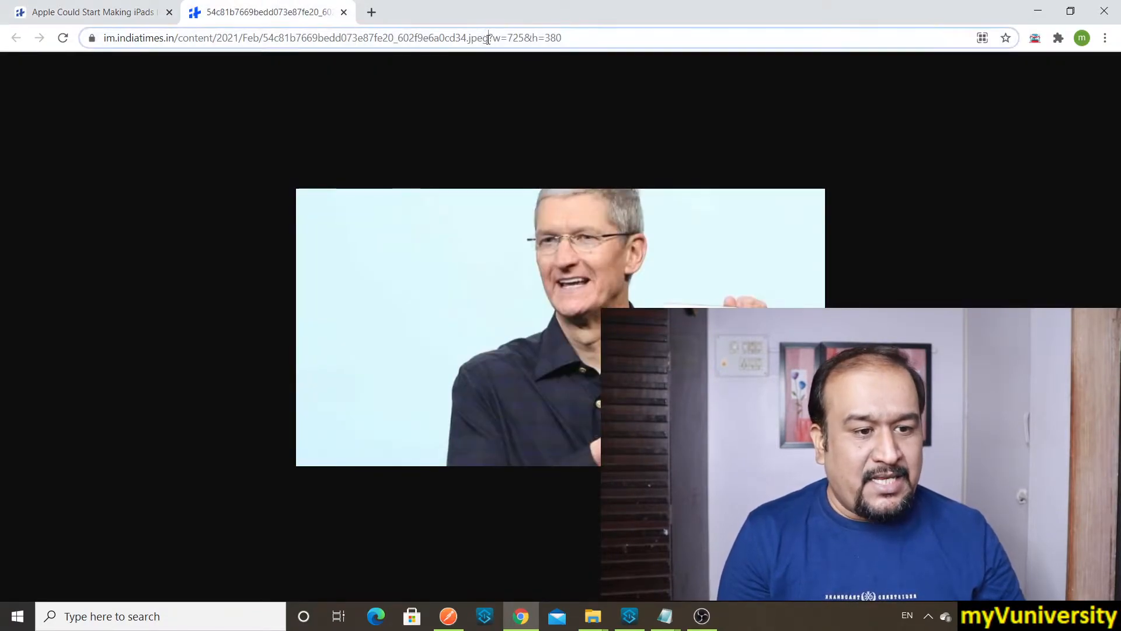
Select the image's im.indiatimes.in JPEG address, then return to the URL versus URI note
left_click(321, 38)
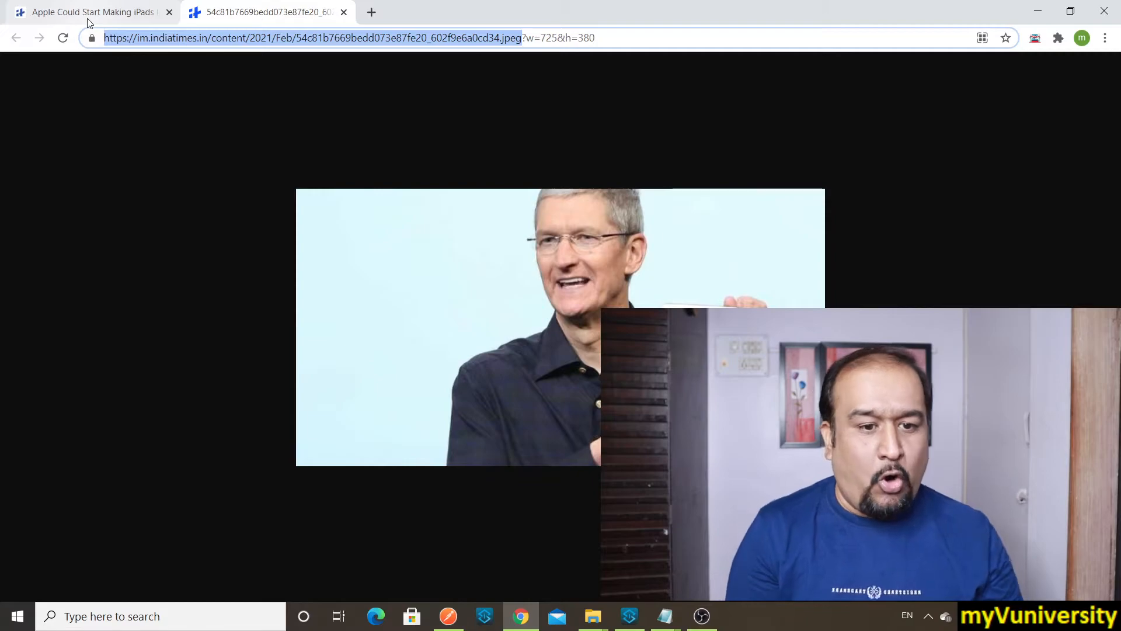
mouse_move(90, 12)
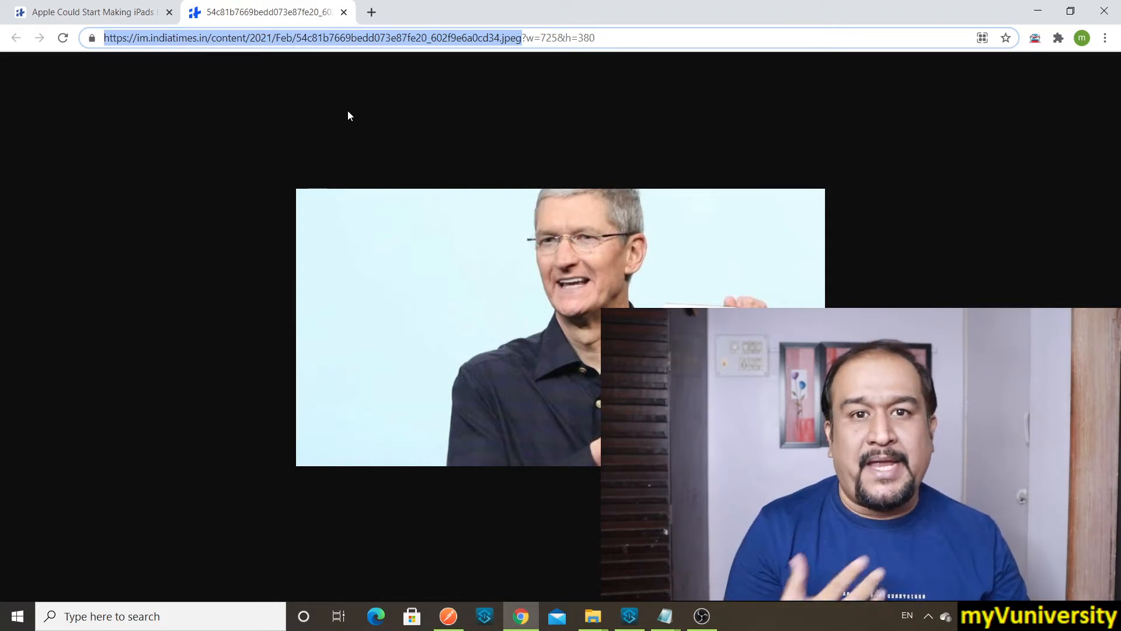
mouse_move(358, 130)
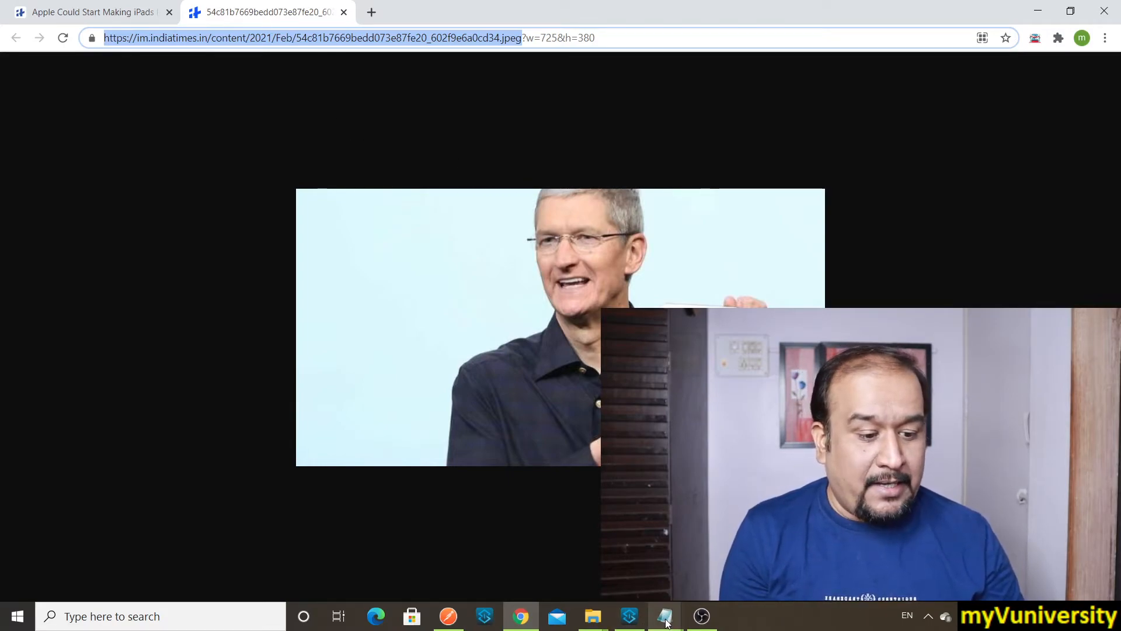
left_click(664, 616)
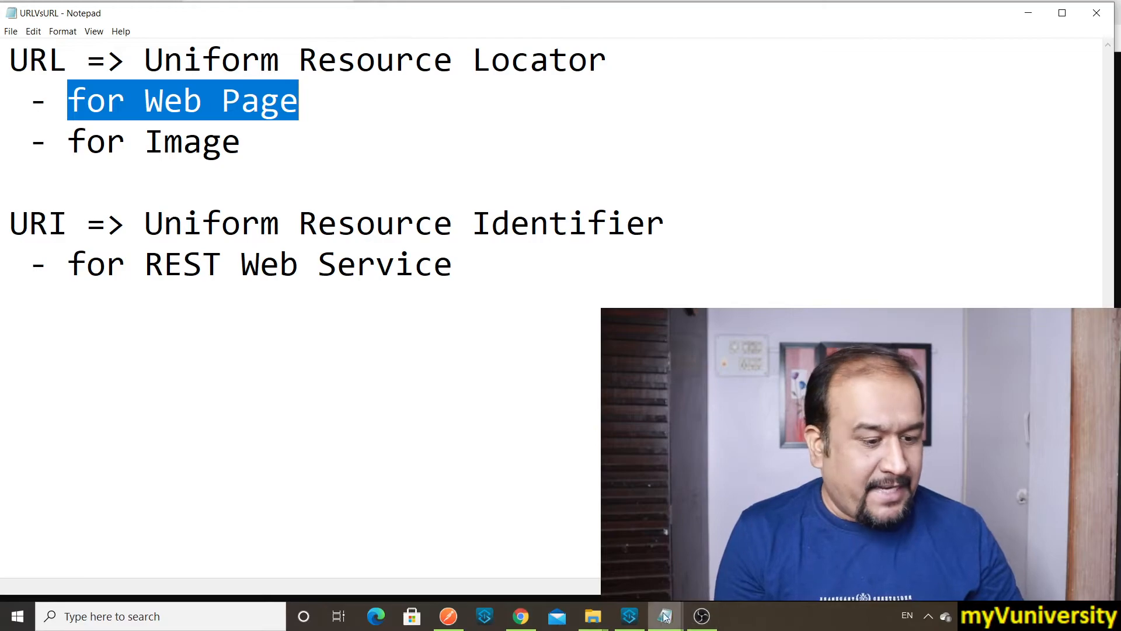
left_click(664, 616)
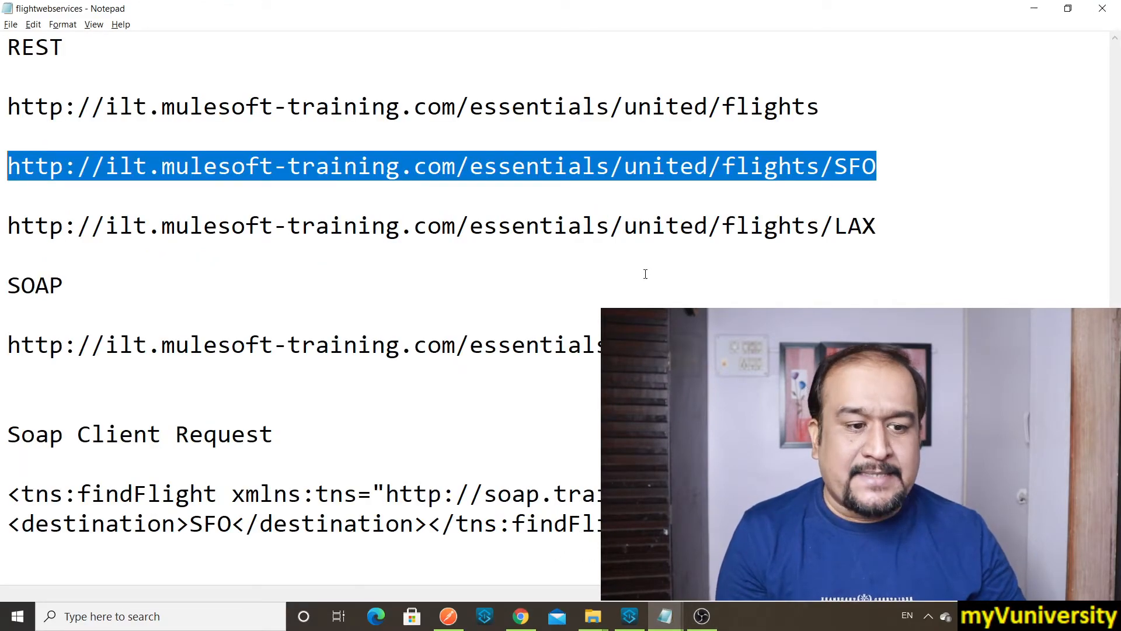
mouse_move(551, 211)
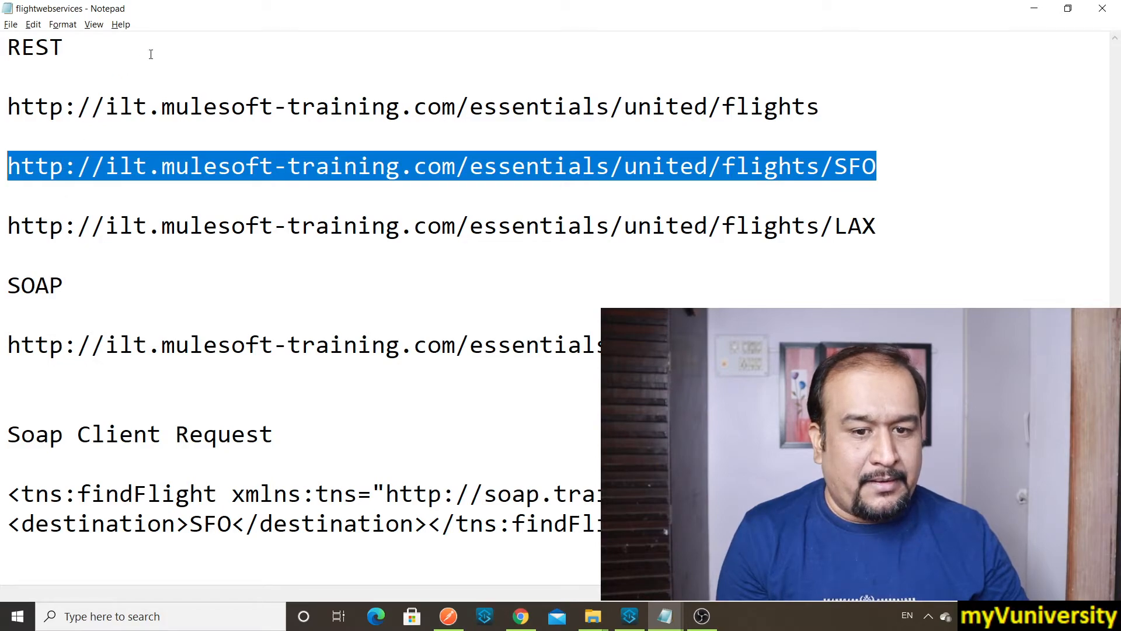
double_click(40, 165)
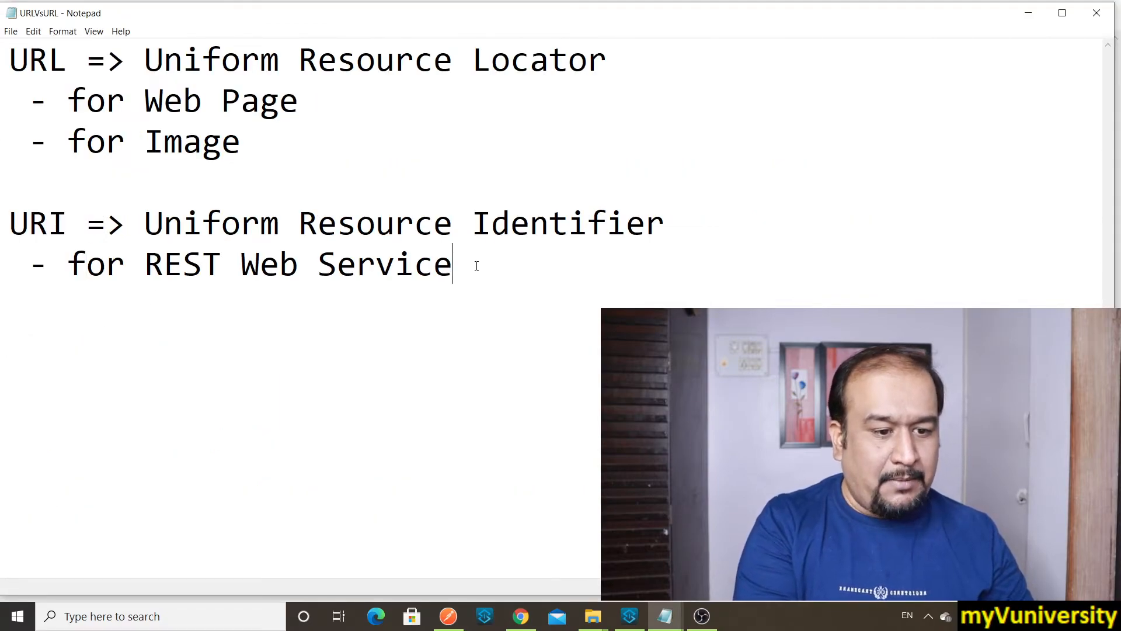
type("http://ilt.mulesoft-training.com/essentials/united/")
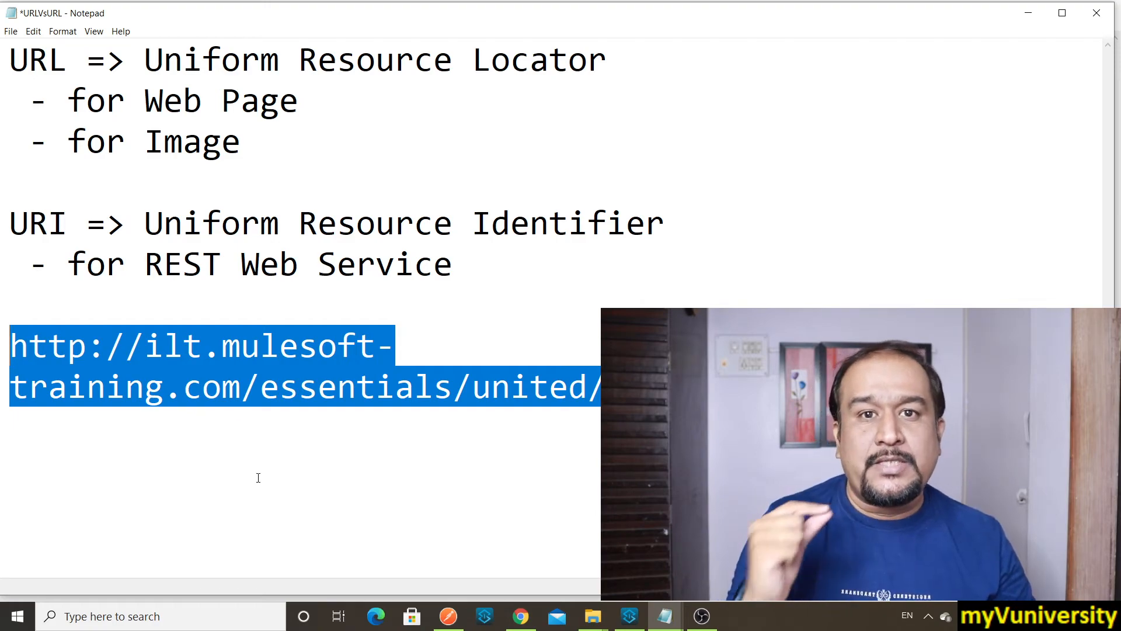
mouse_move(598, 423)
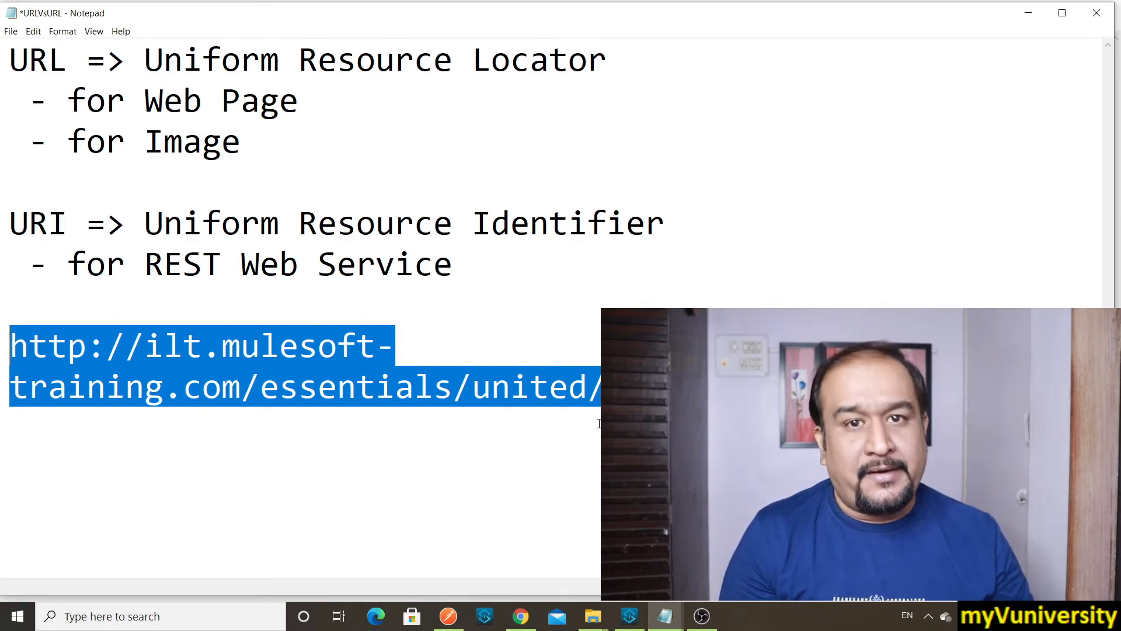
left_click(286, 465)
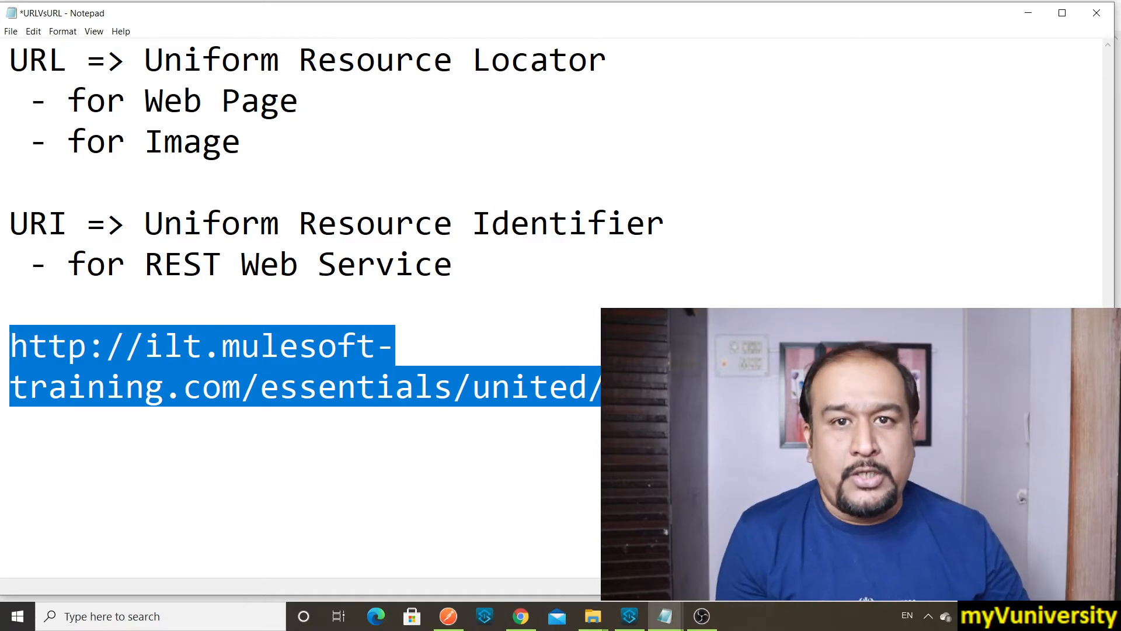
mouse_move(663, 615)
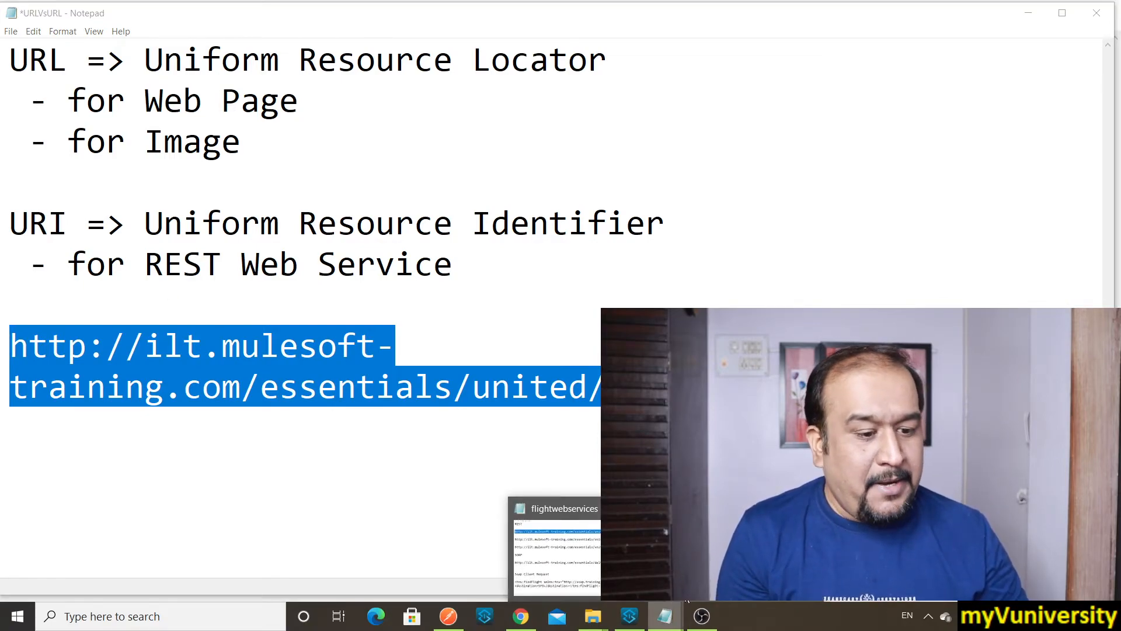
left_click(556, 547)
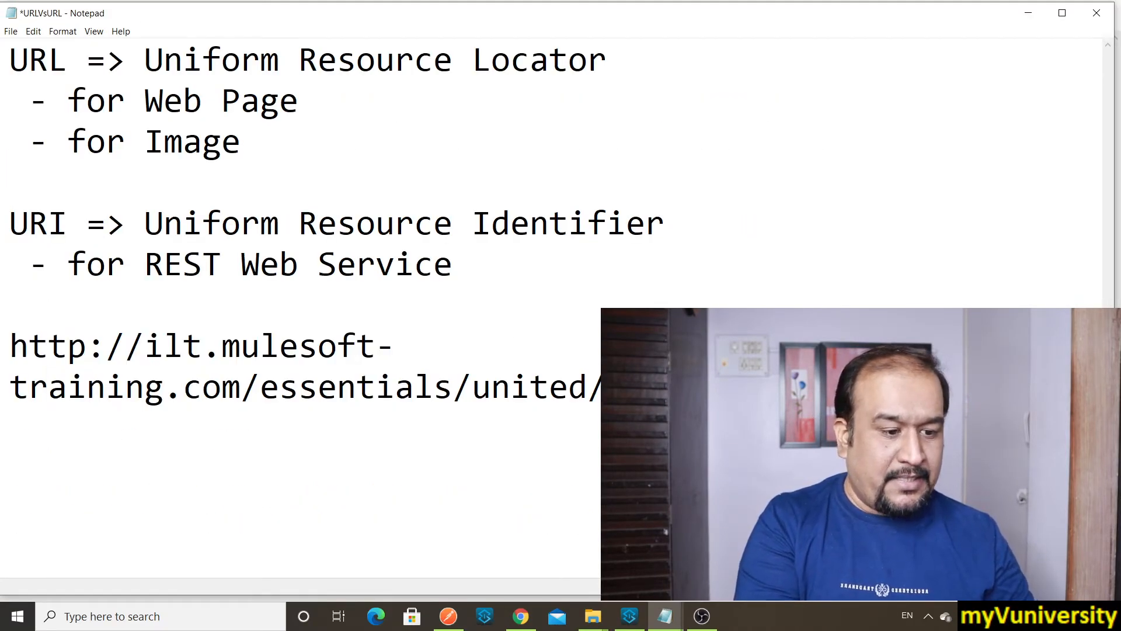
type("http://ilt.mulesoft-training.com/essentials/united/")
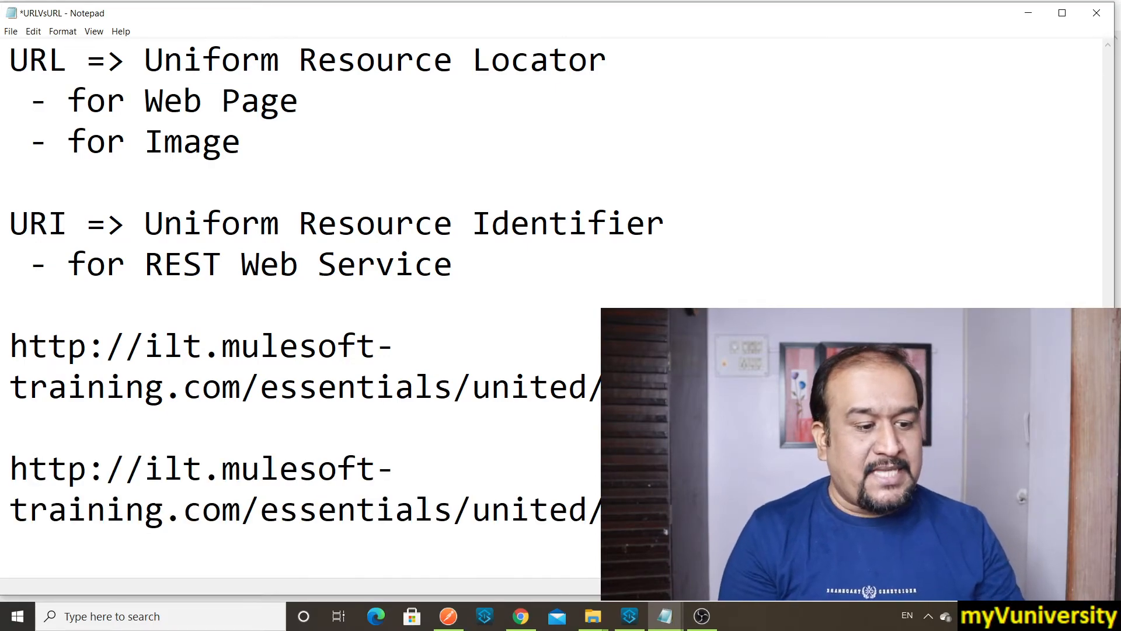
mouse_move(1093, 98)
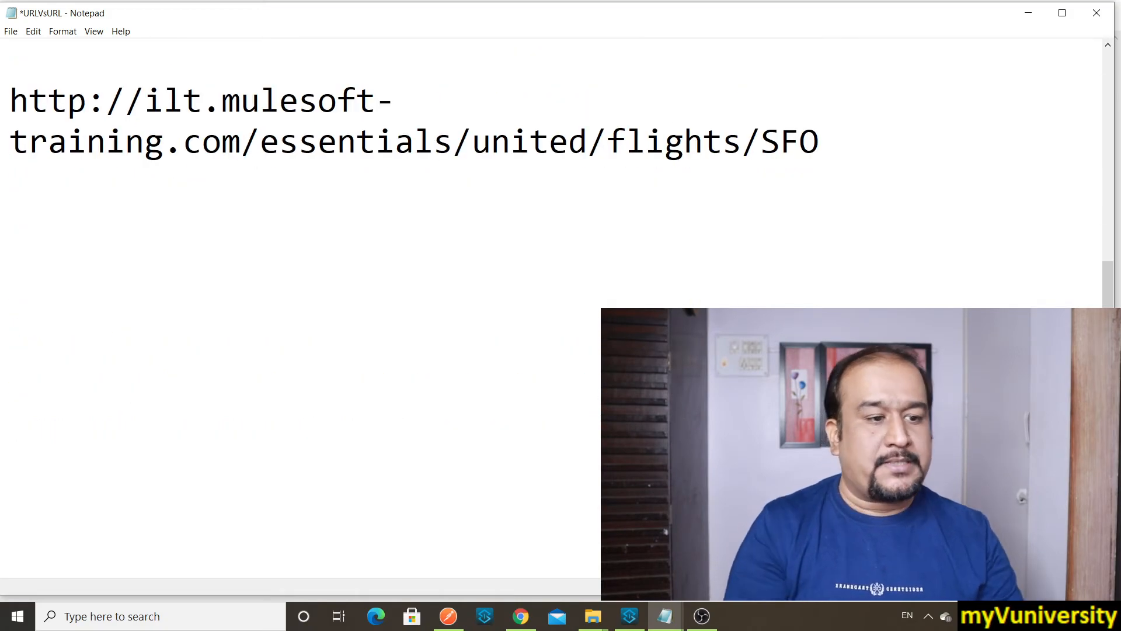
double_click(789, 140)
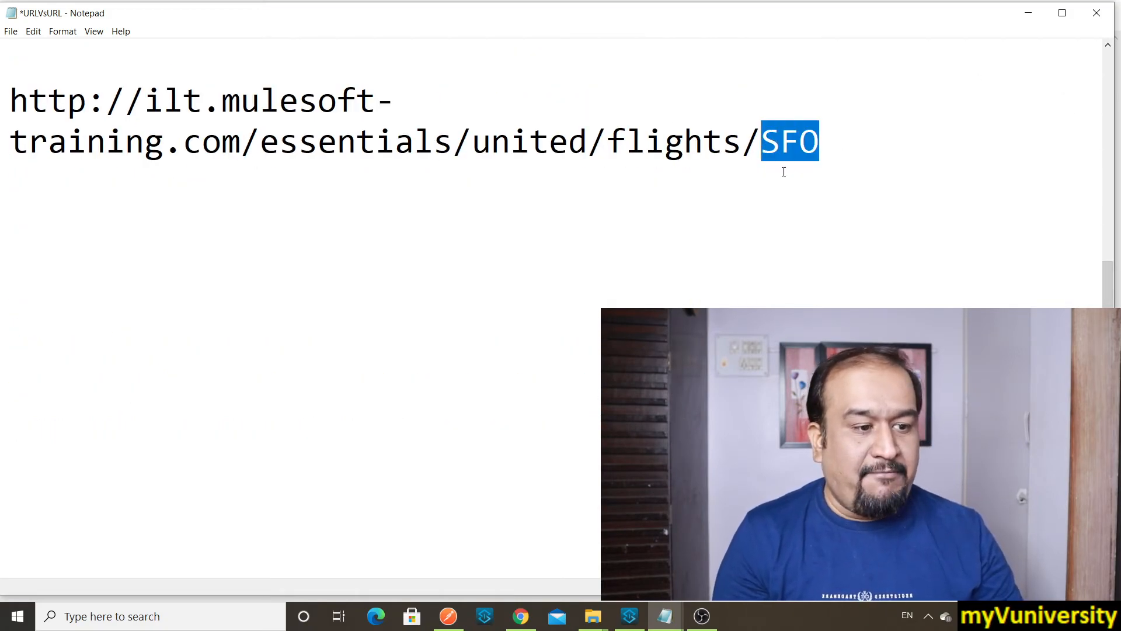
mouse_move(807, 222)
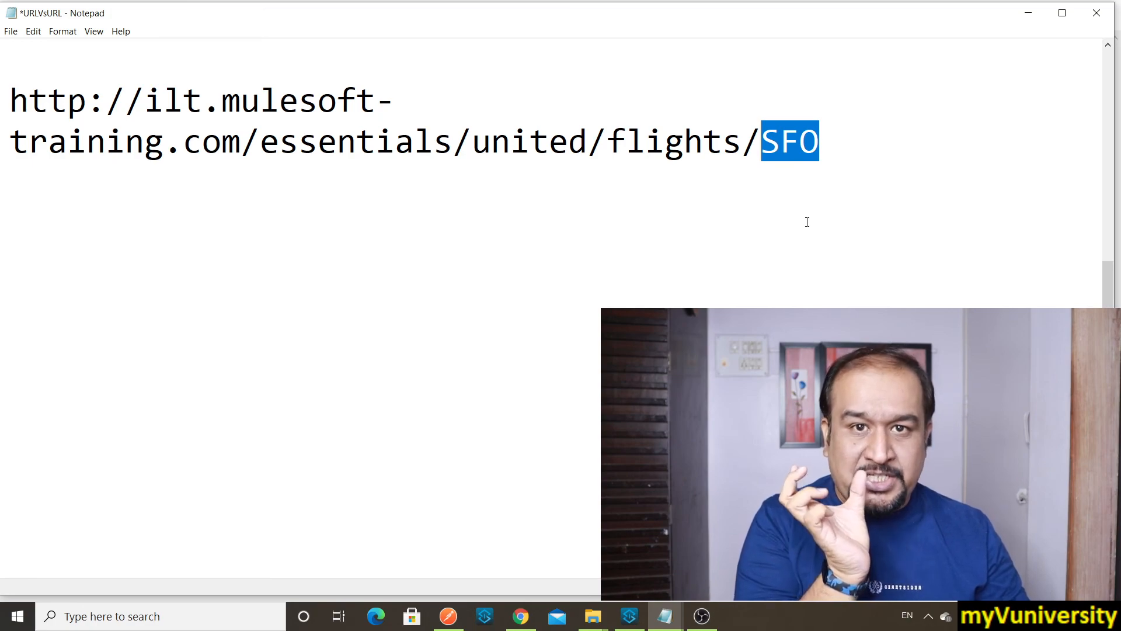
mouse_move(894, 249)
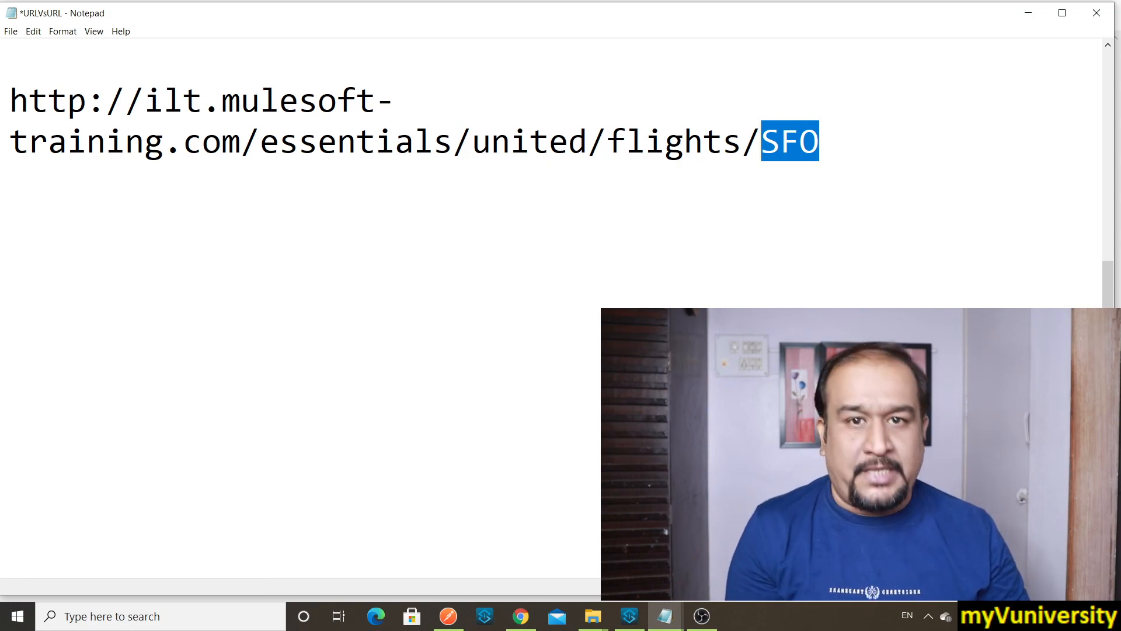
scroll("up", 3)
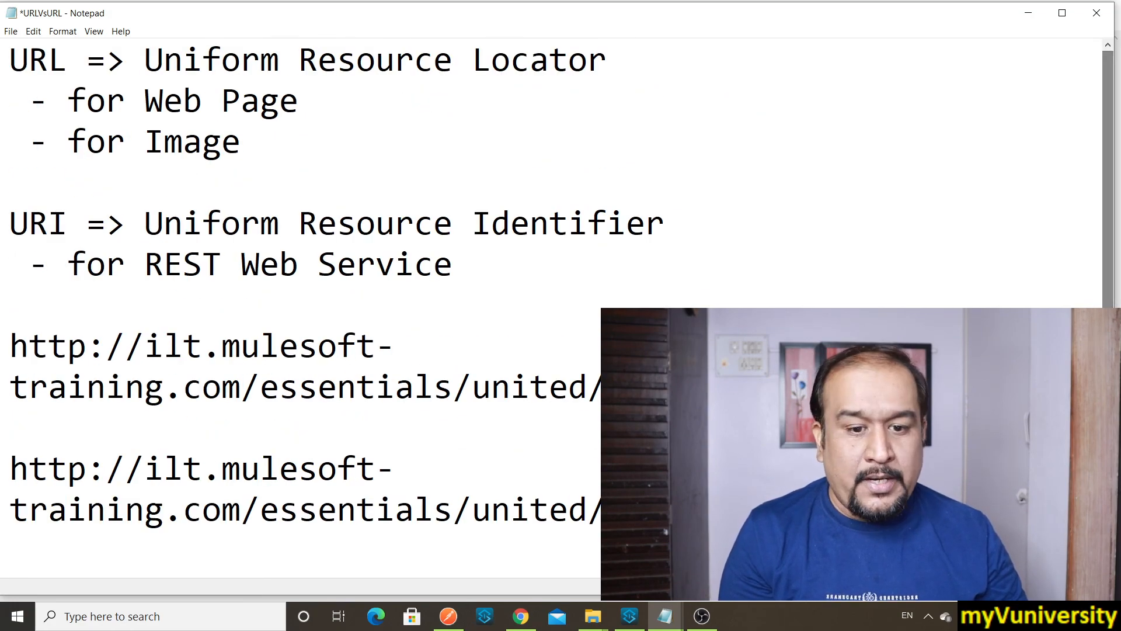